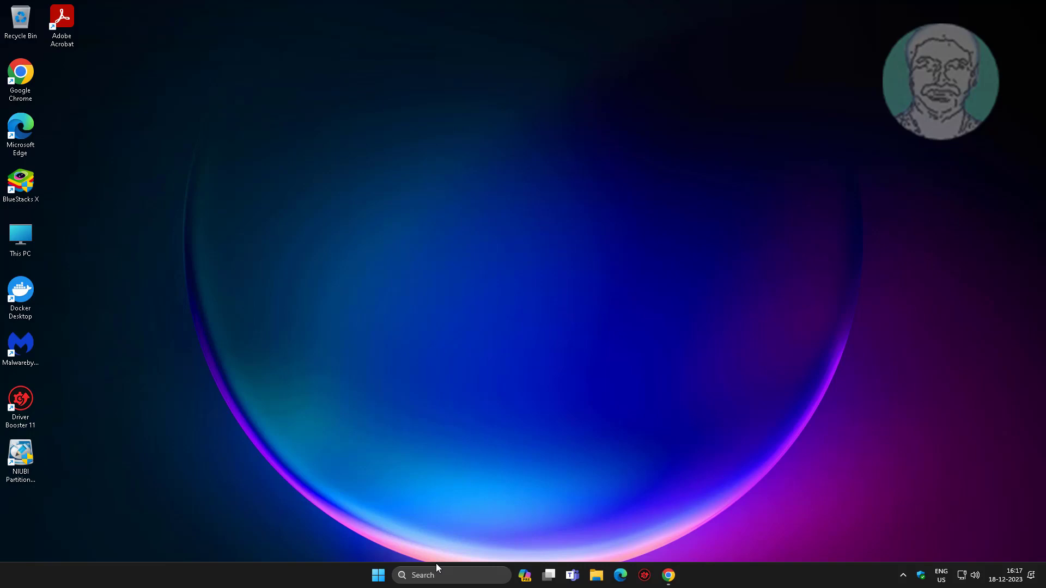
- Search 'rege' from the taskbar and run Registry Editor as administrator
left_click(452, 576)
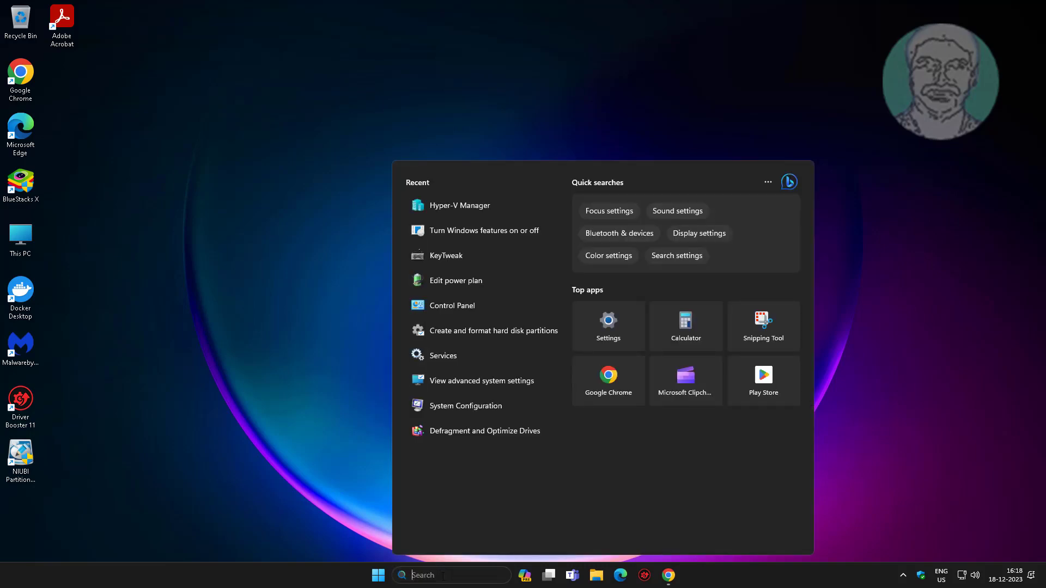
type("regedit")
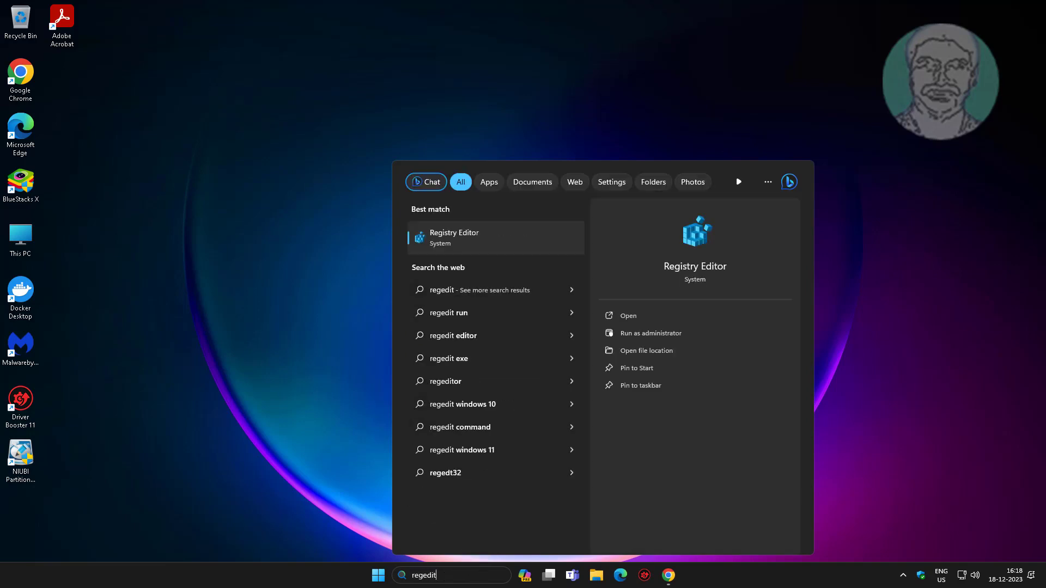
right_click(453, 237)
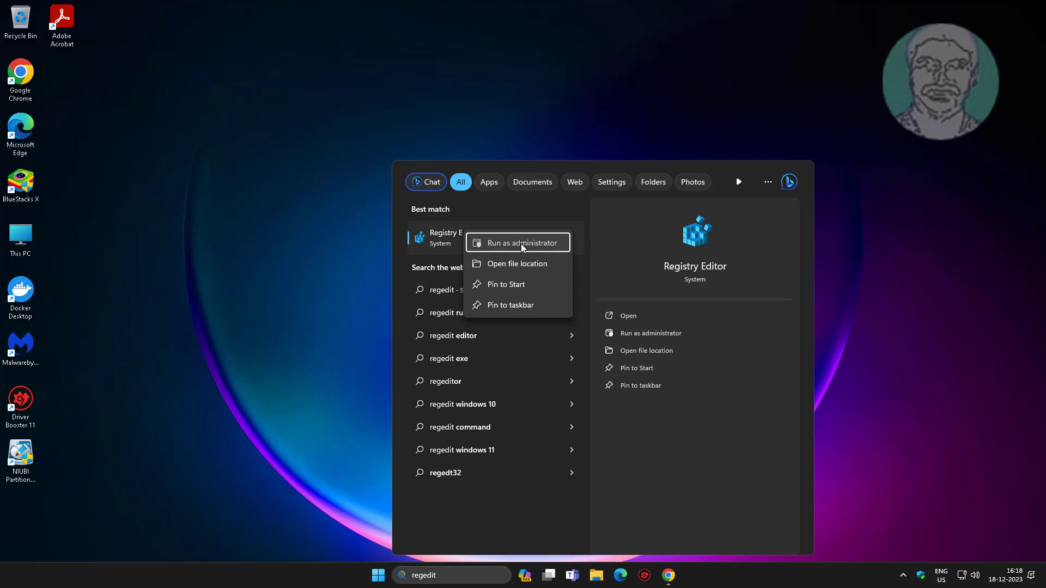
left_click(519, 242)
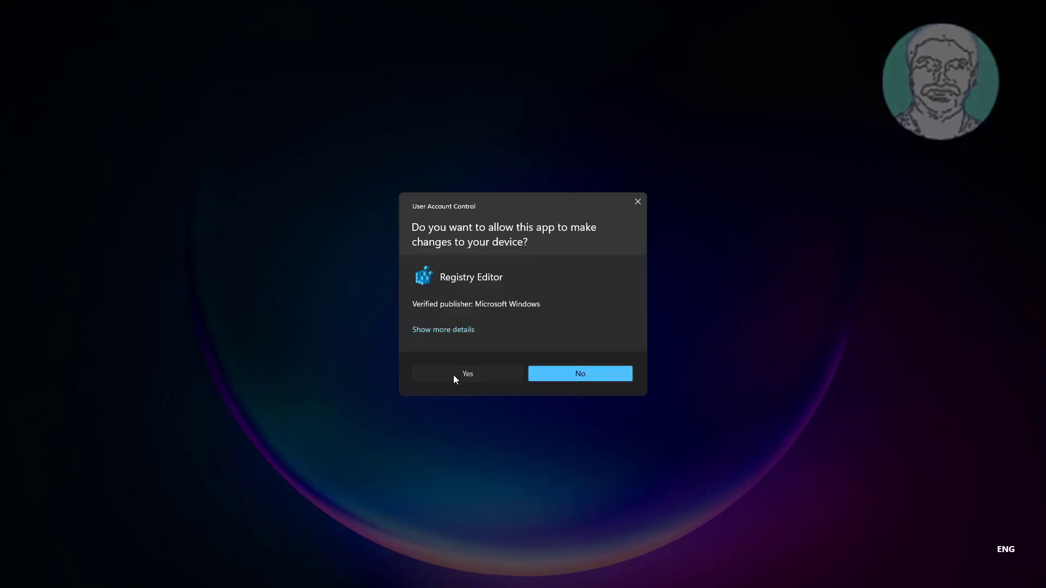
- Confirm the UAC prompt and expand HKEY_CURRENT_USER\Software\Adobe\Adobe Acrobat\DC\AVGeneral
left_click(468, 374)
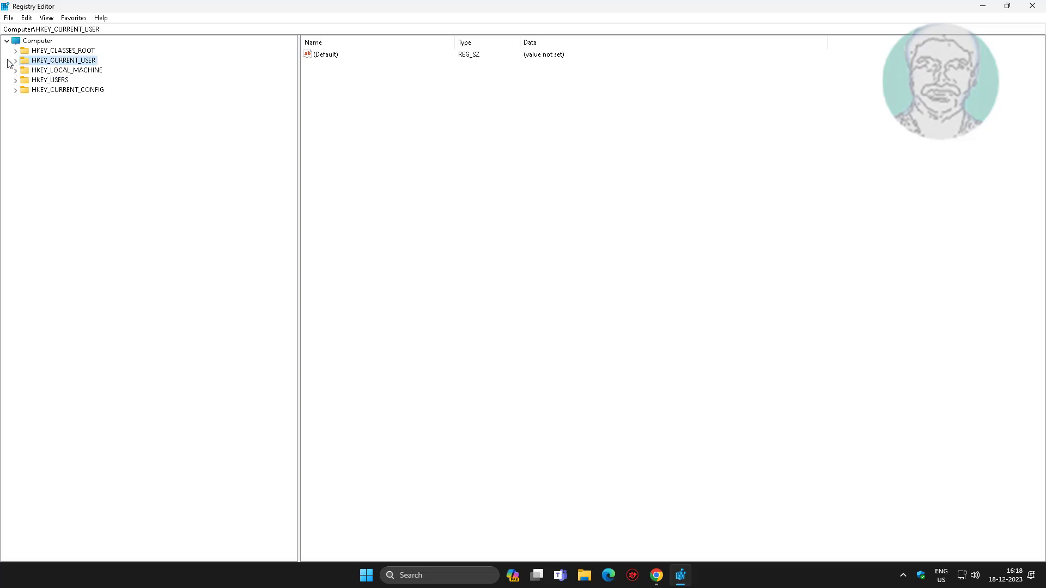
left_click(52, 148)
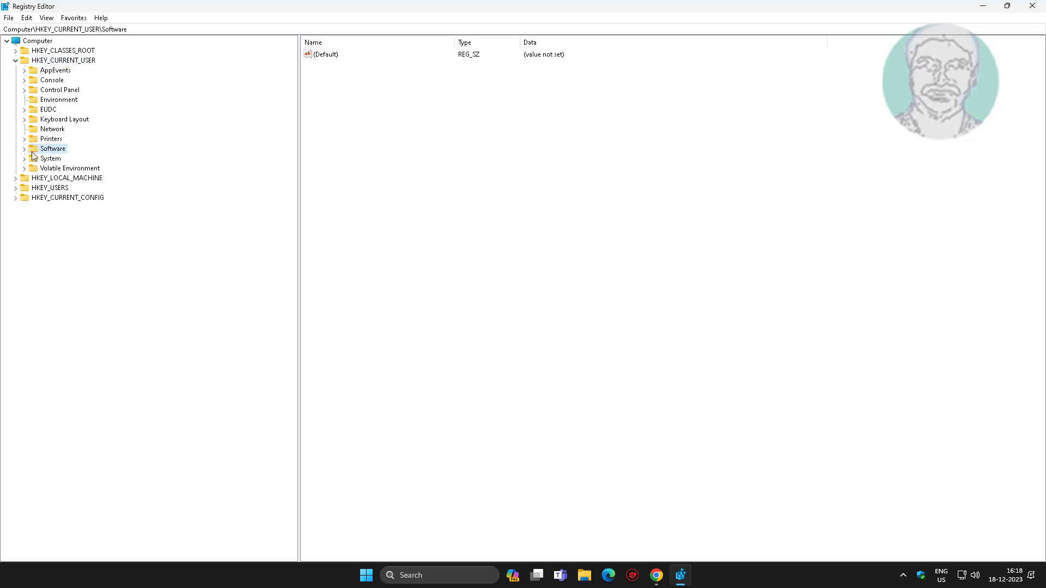
left_click(25, 148)
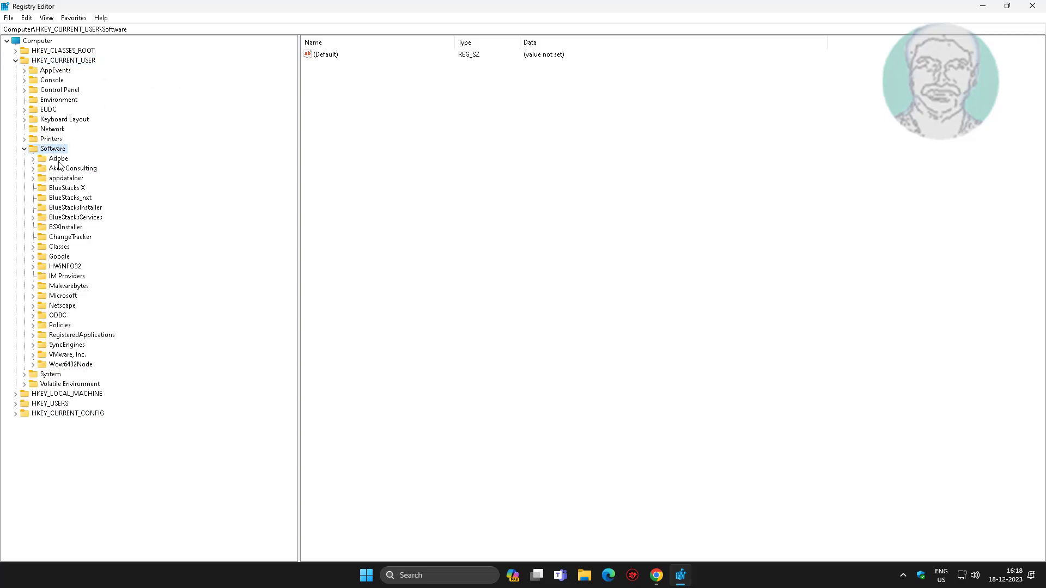
left_click(58, 158)
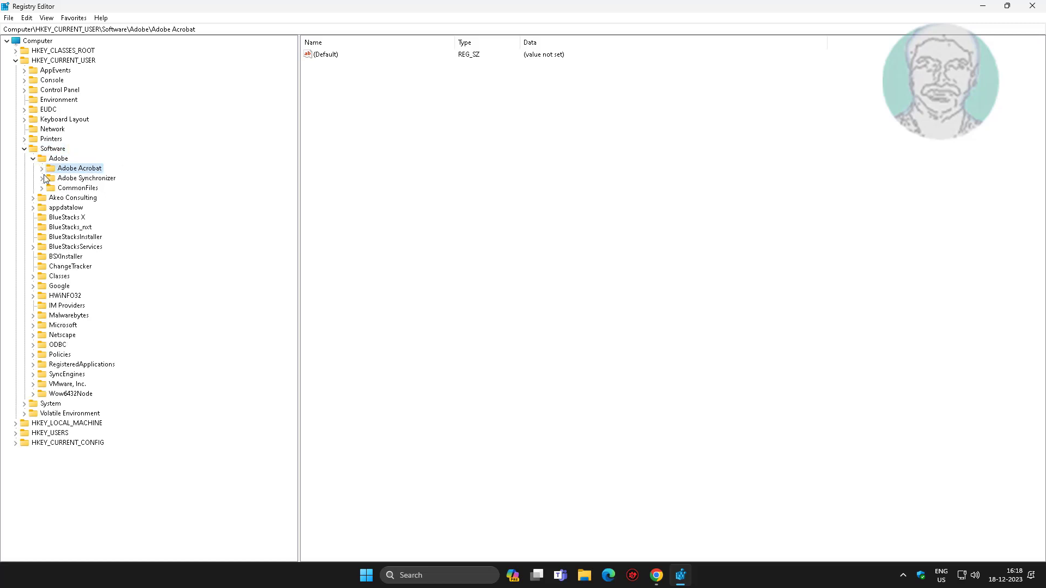
left_click(41, 168)
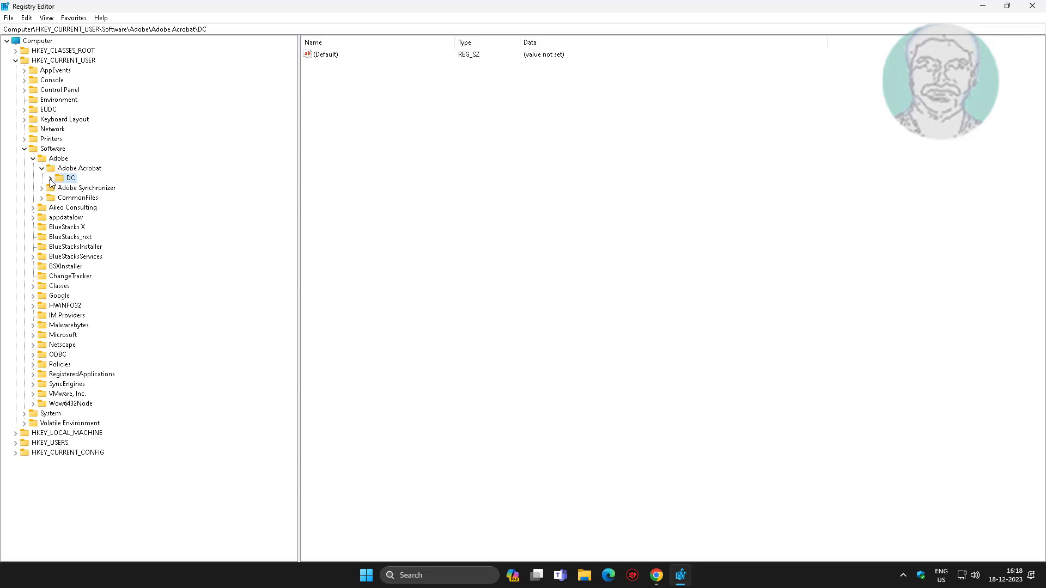
left_click(51, 178)
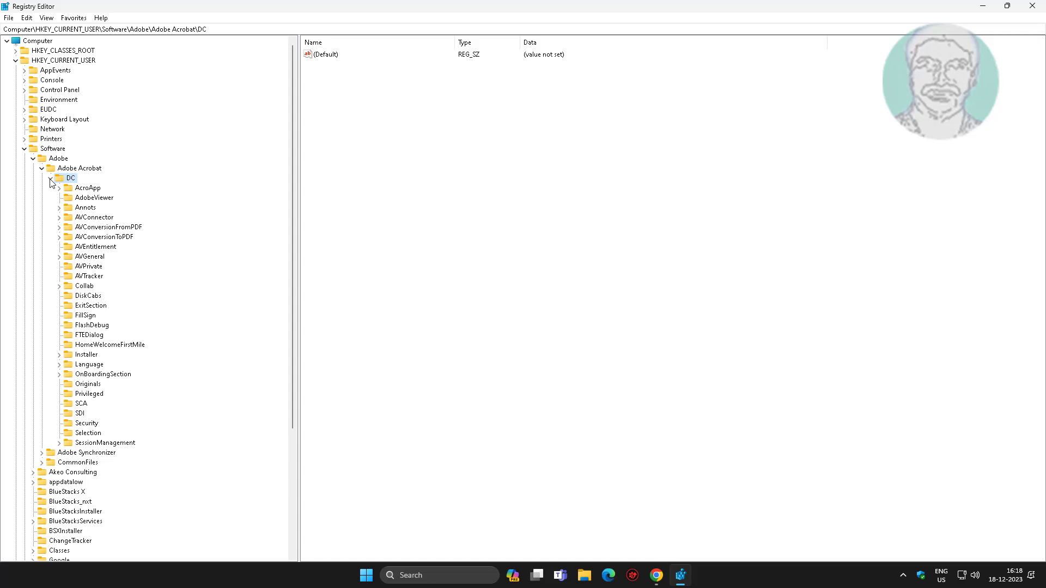
left_click(90, 257)
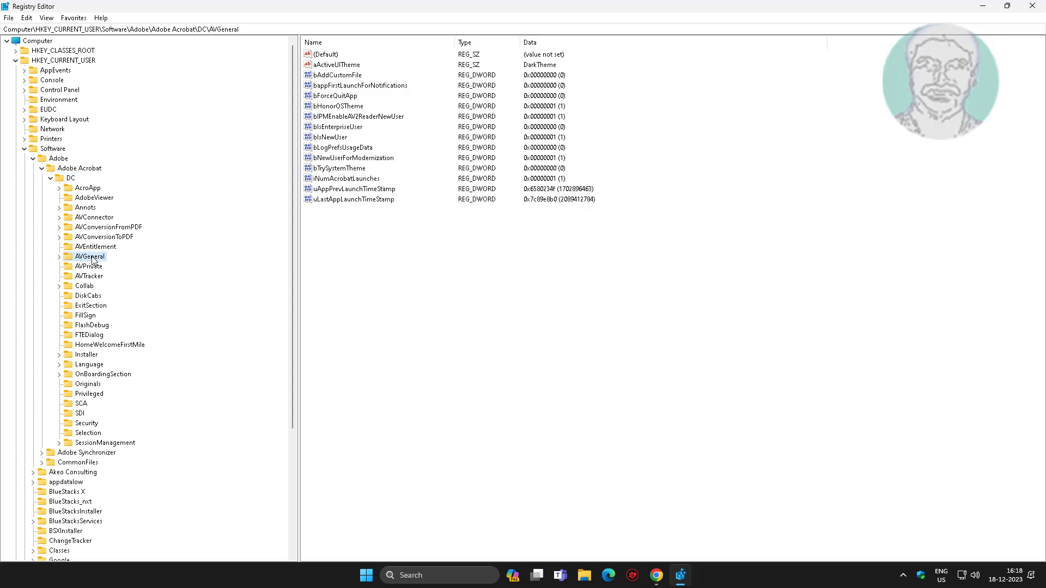
left_click(60, 257)
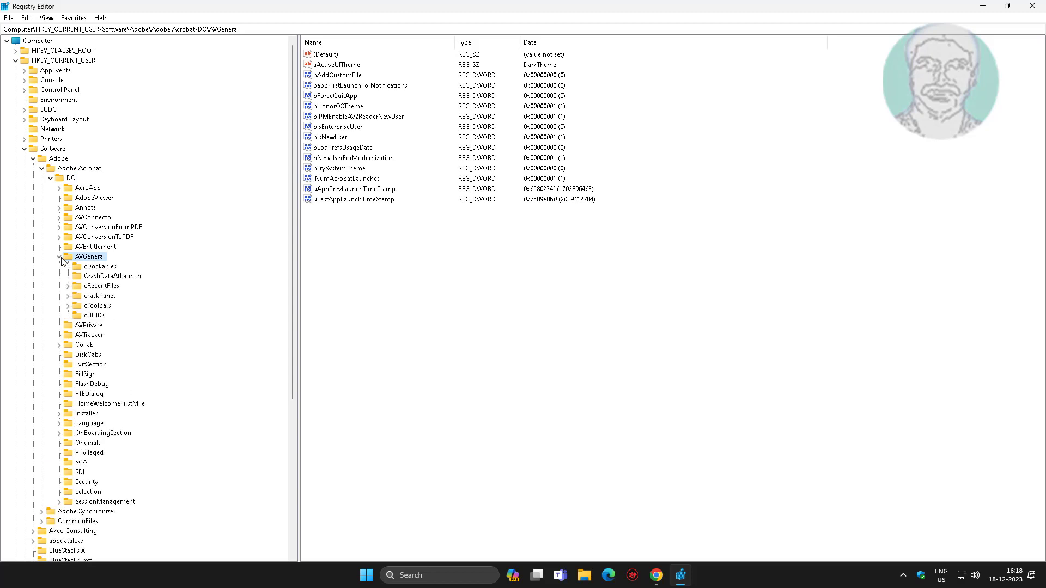
- Create a DWORD (32-bit) value named bDisableSuggestWorkaroundsAtLaunch under CrashDataAtLaunch
left_click(112, 275)
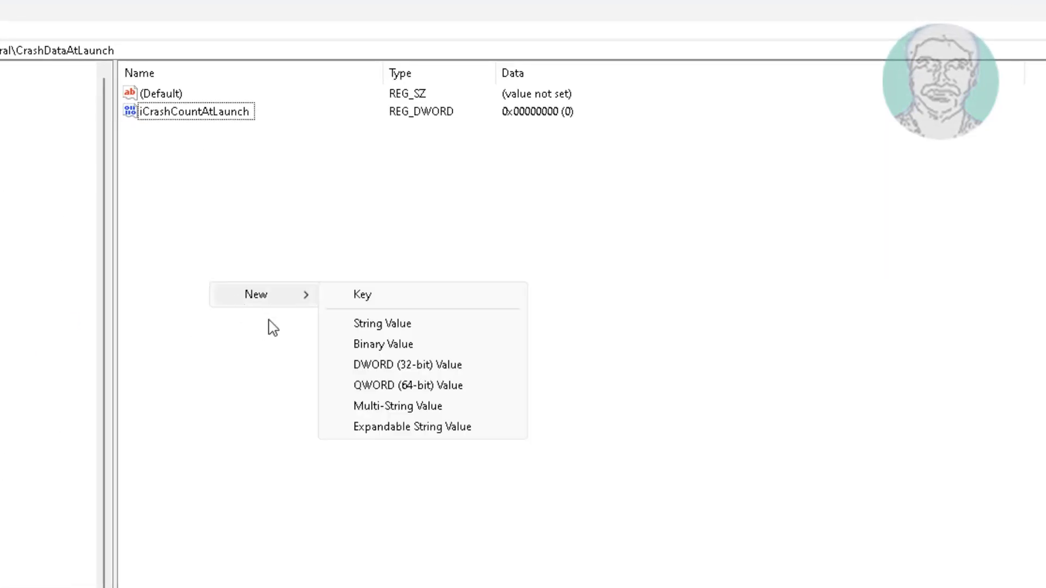
left_click(407, 364)
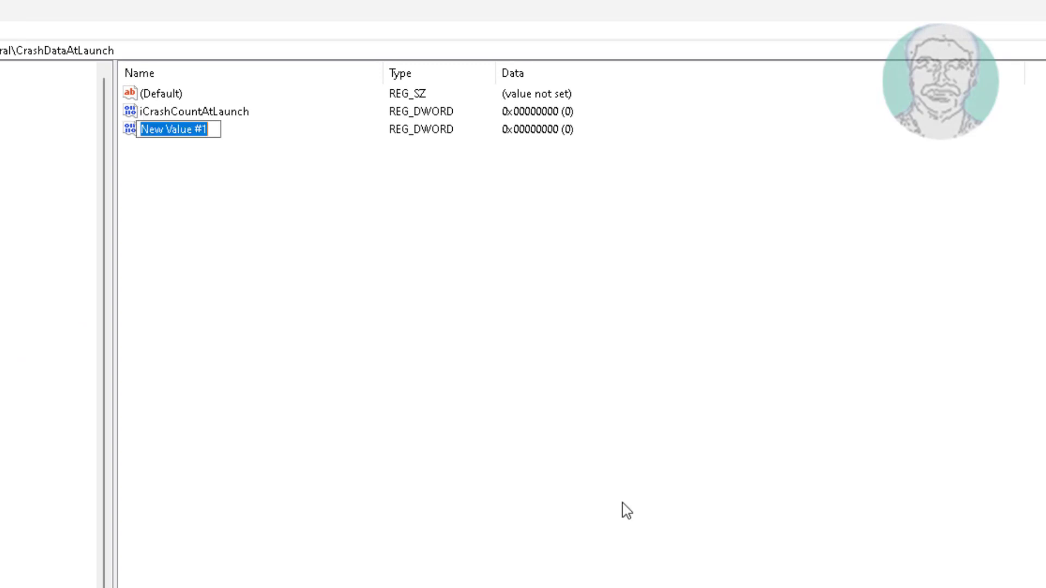
type("b")
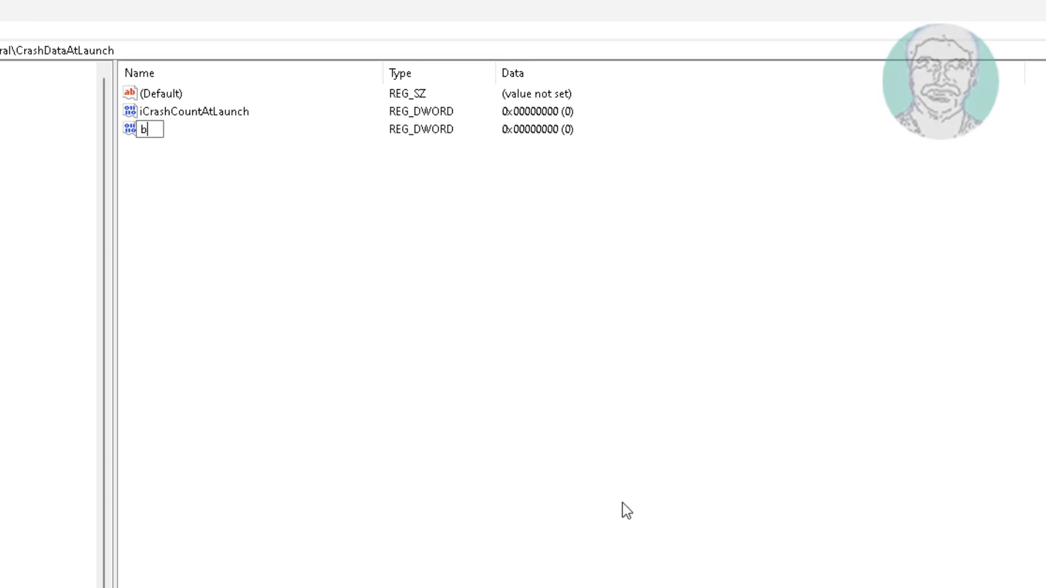
type("Disable")
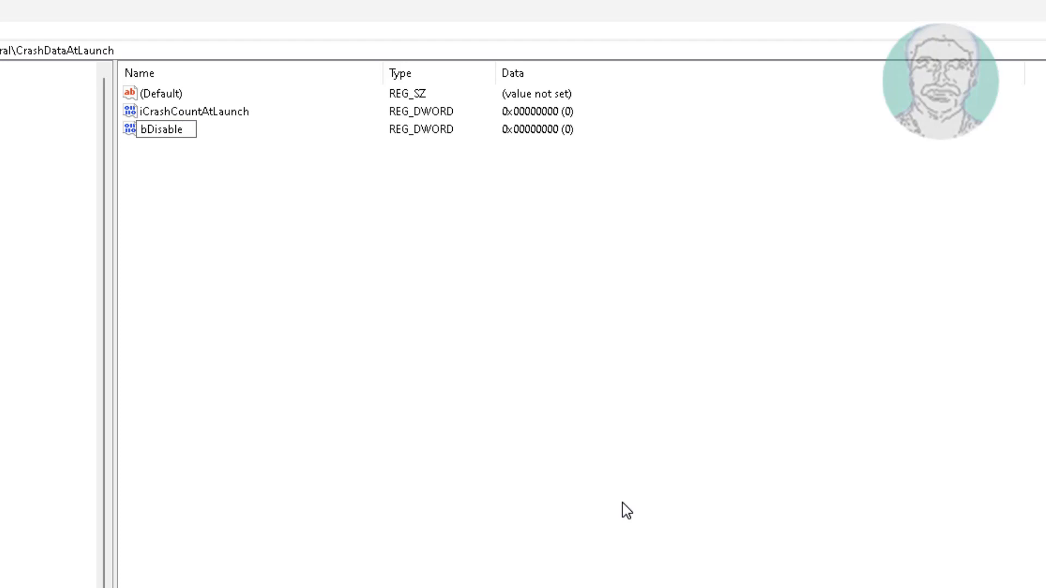
type("Sugge")
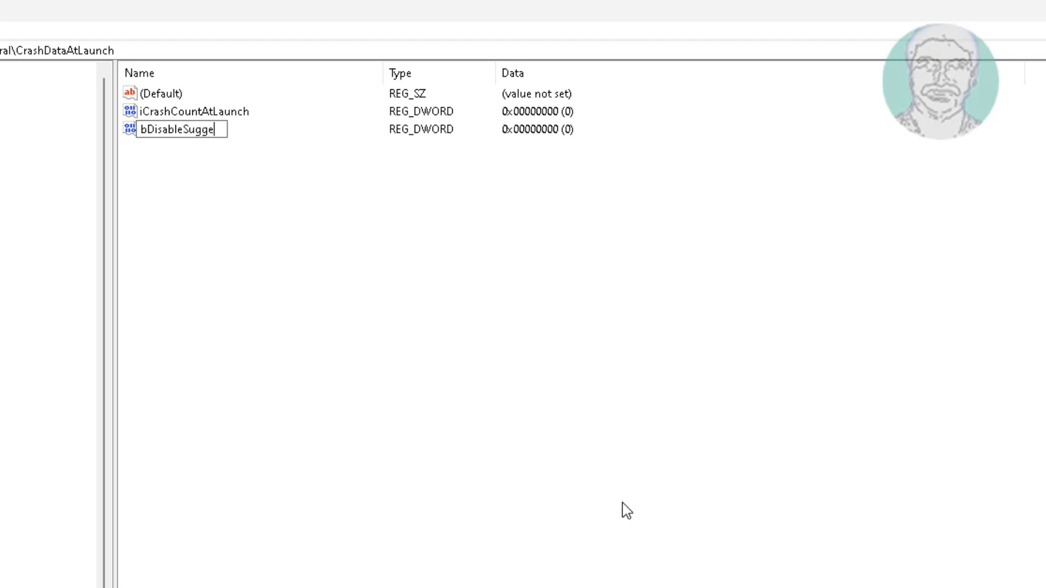
type("stW")
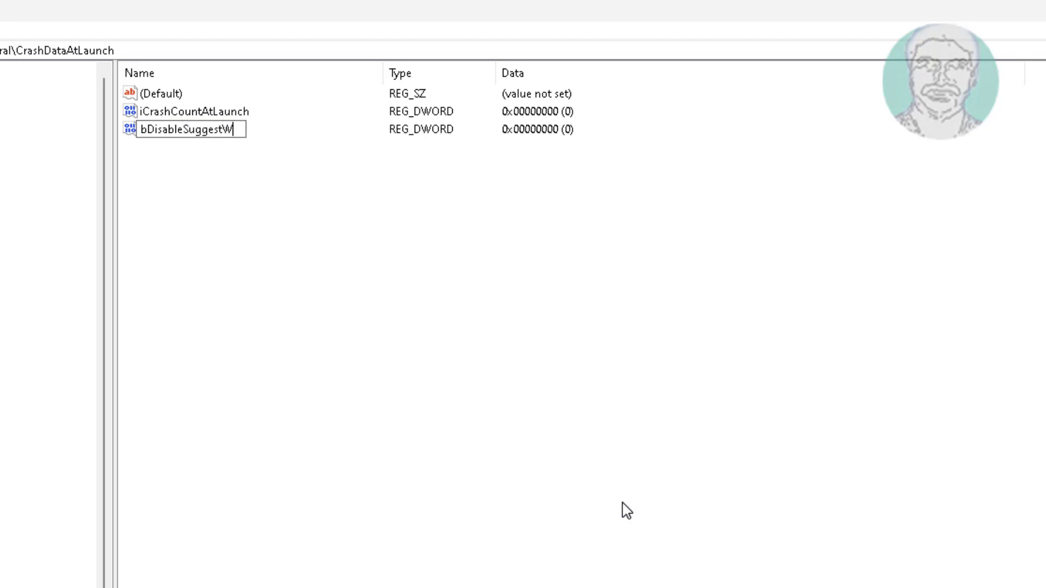
type("ork")
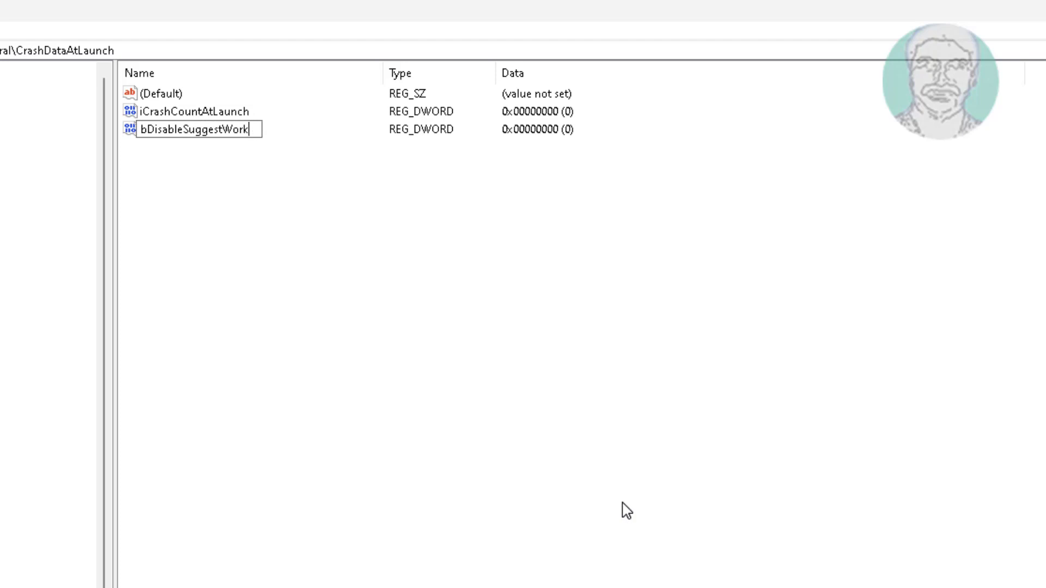
type("a")
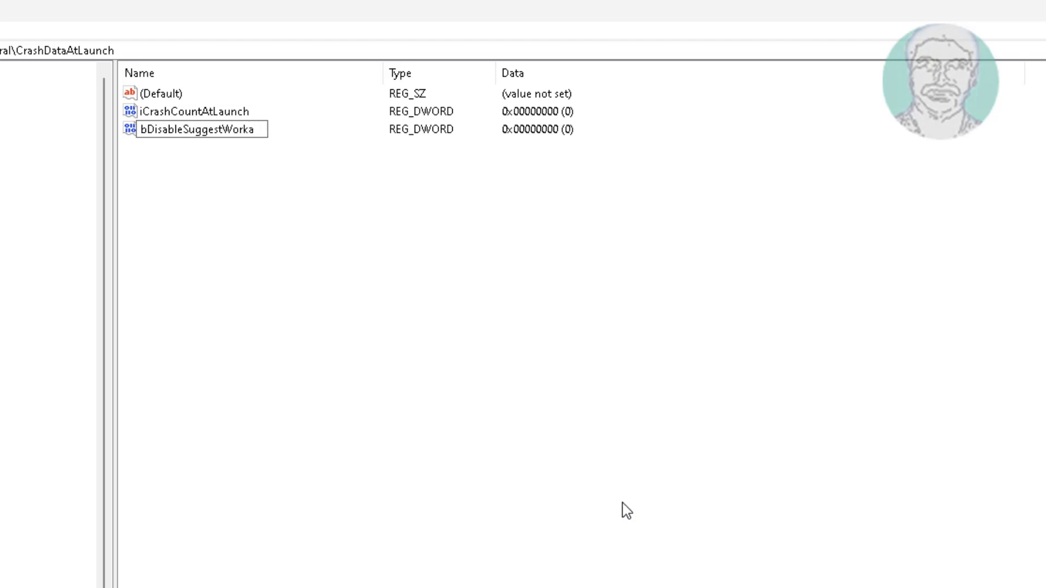
type("r")
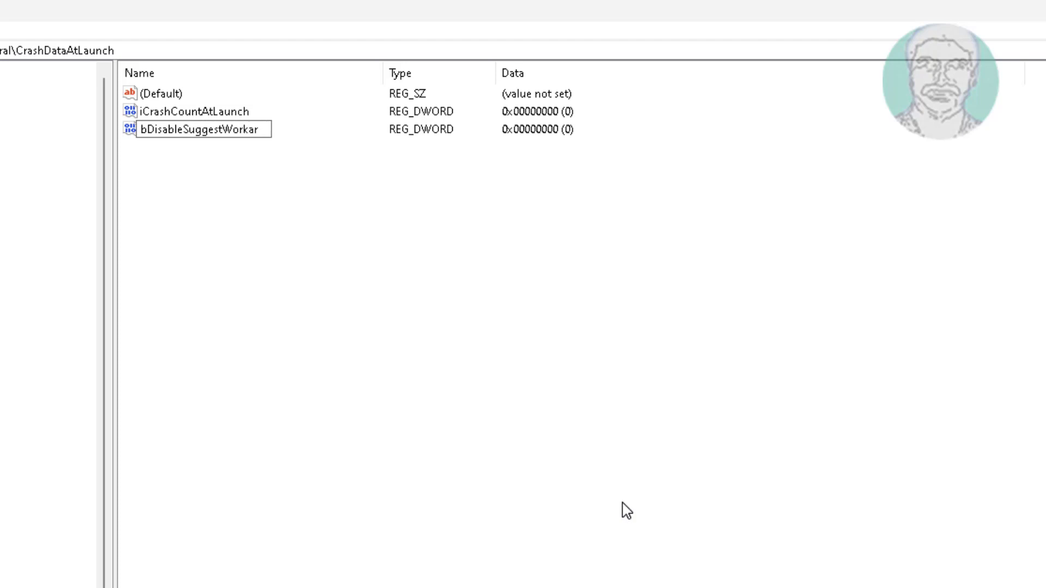
type("ou")
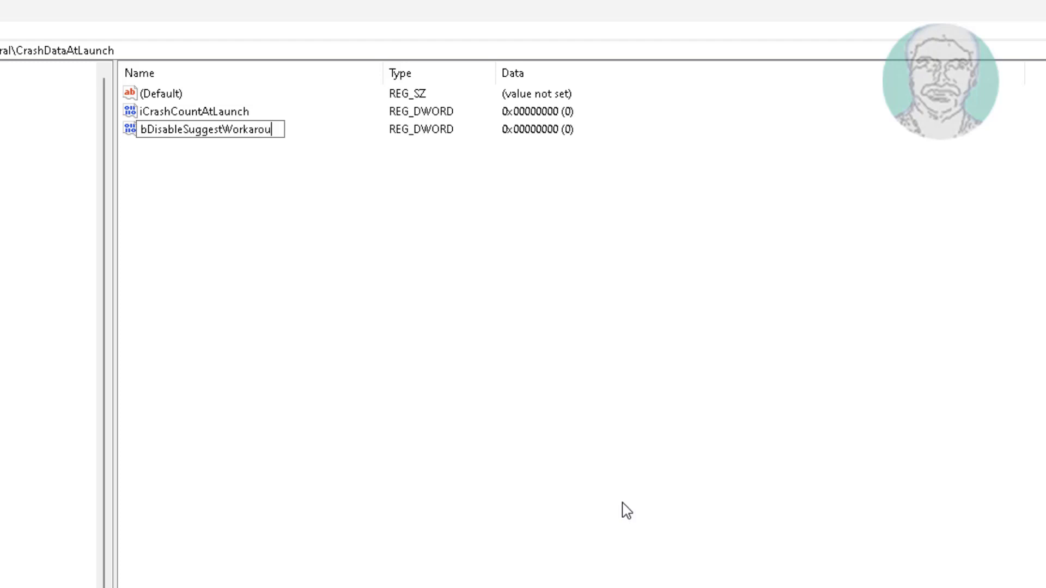
type("nds")
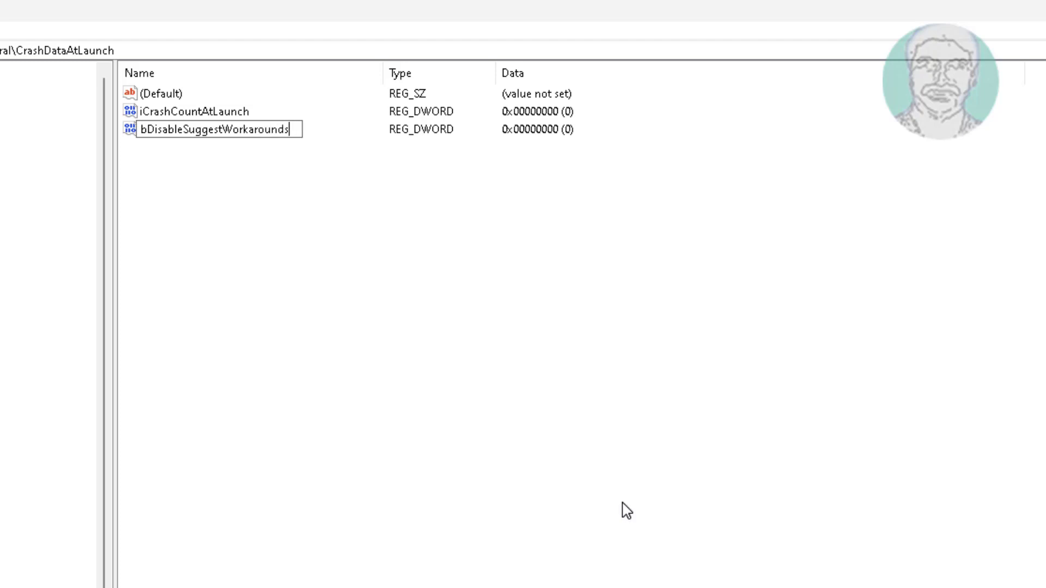
type("AtLa")
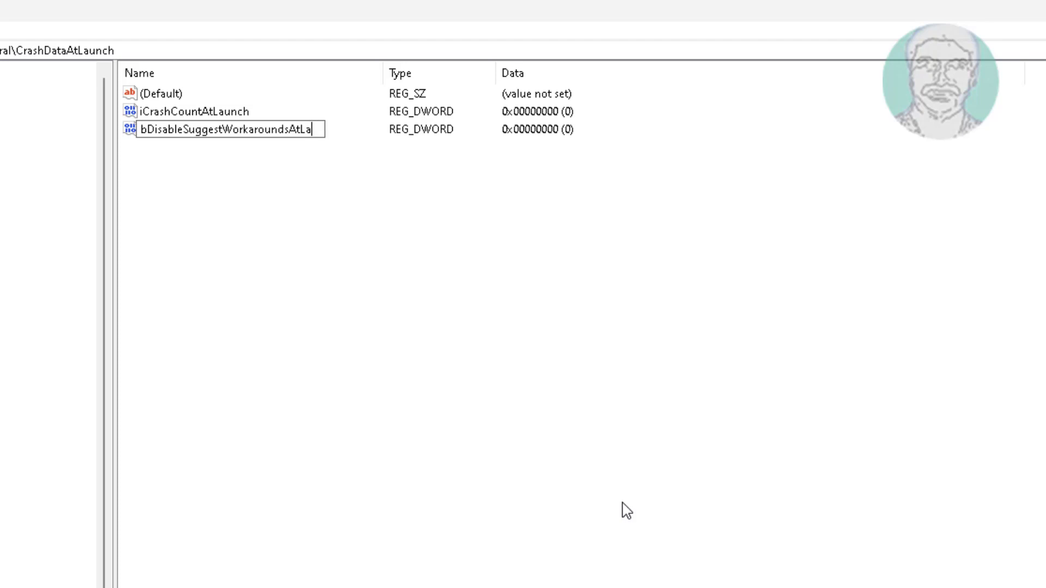
type("unch")
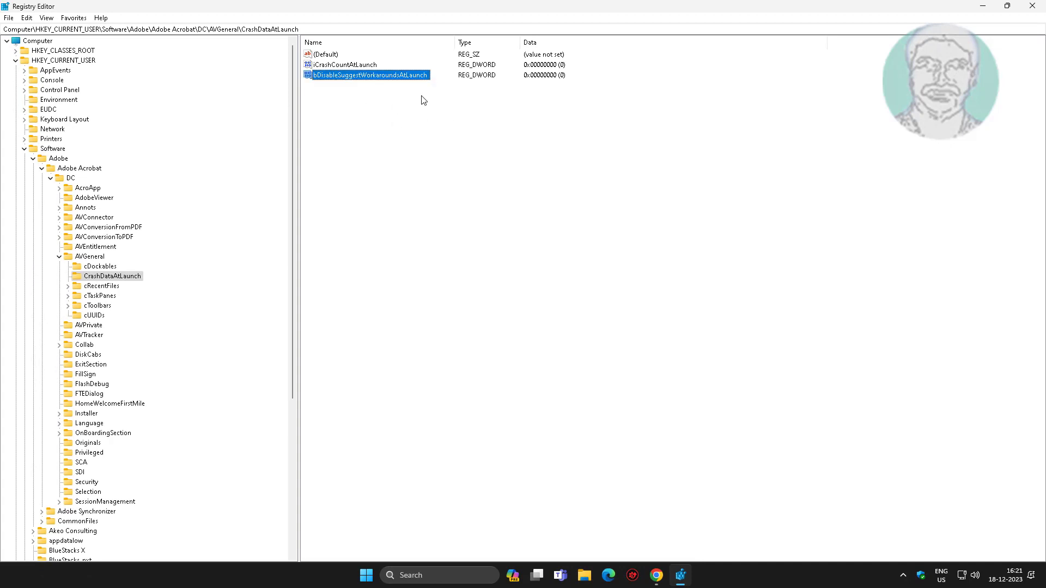
- Set bDisableSuggestWorkaroundsAtLaunch data to 1, close the editor and bring up Start
double_click(370, 75)
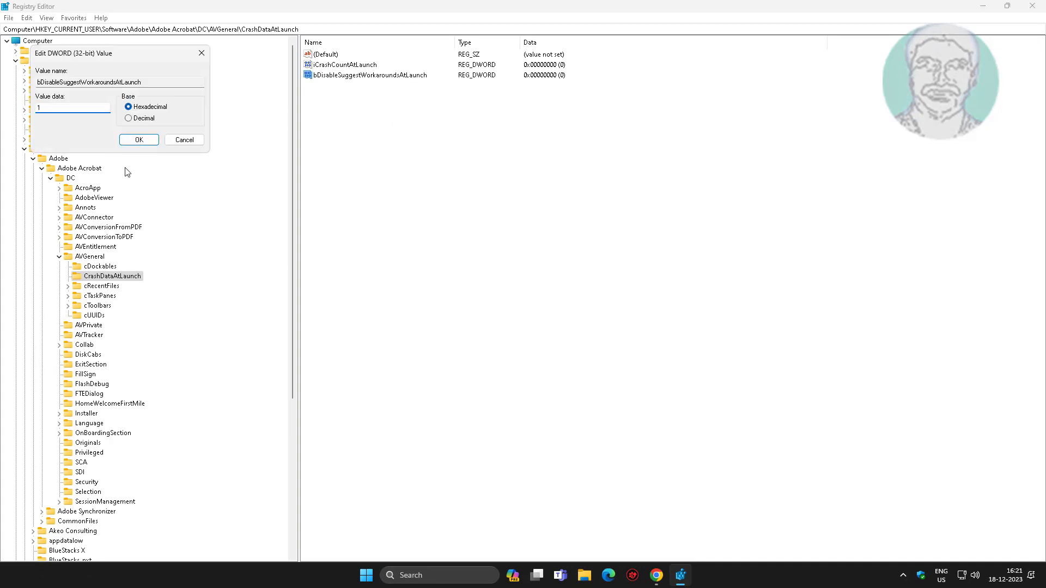
left_click(138, 140)
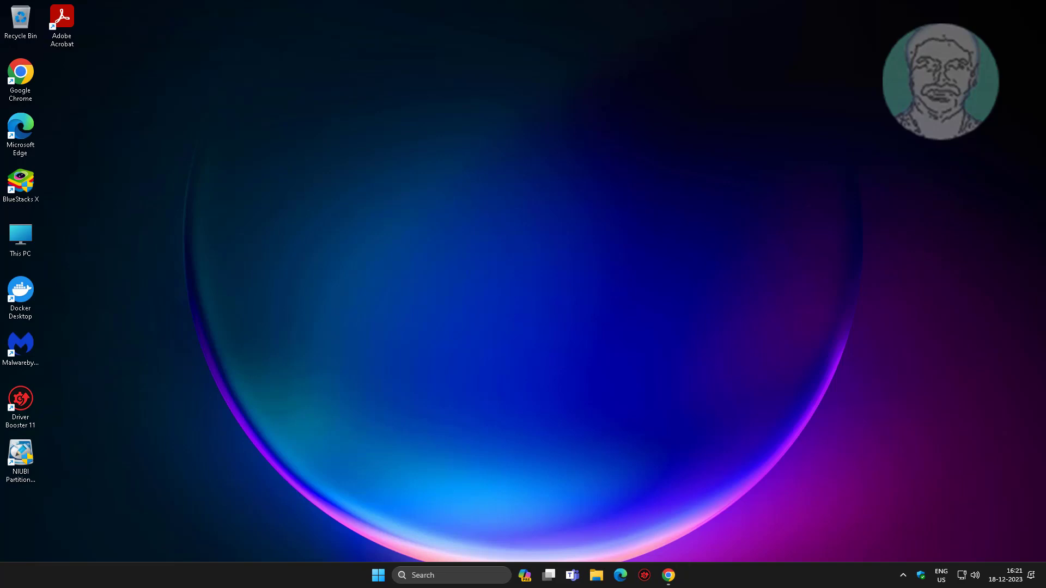
left_click(378, 574)
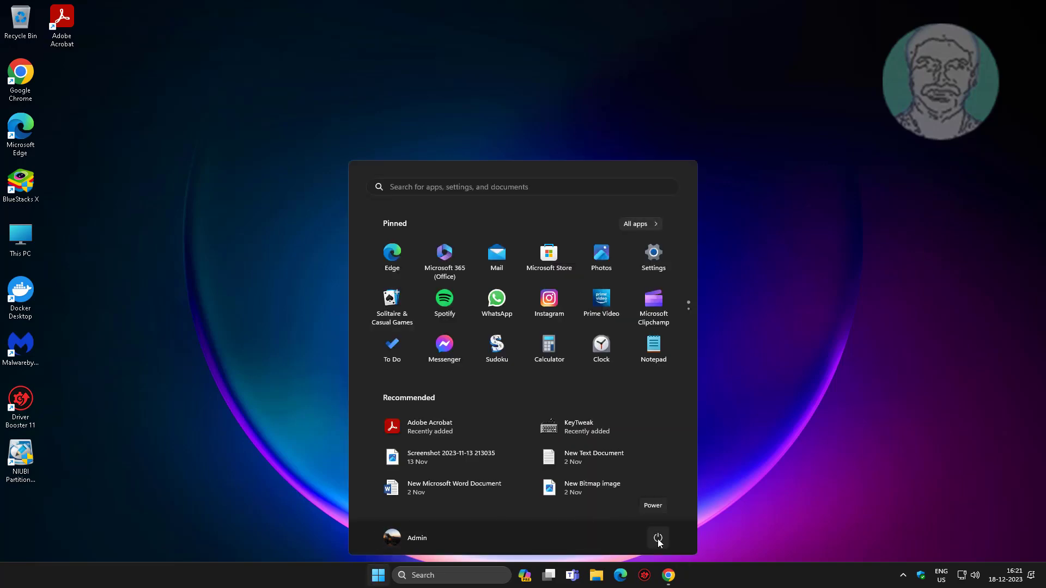